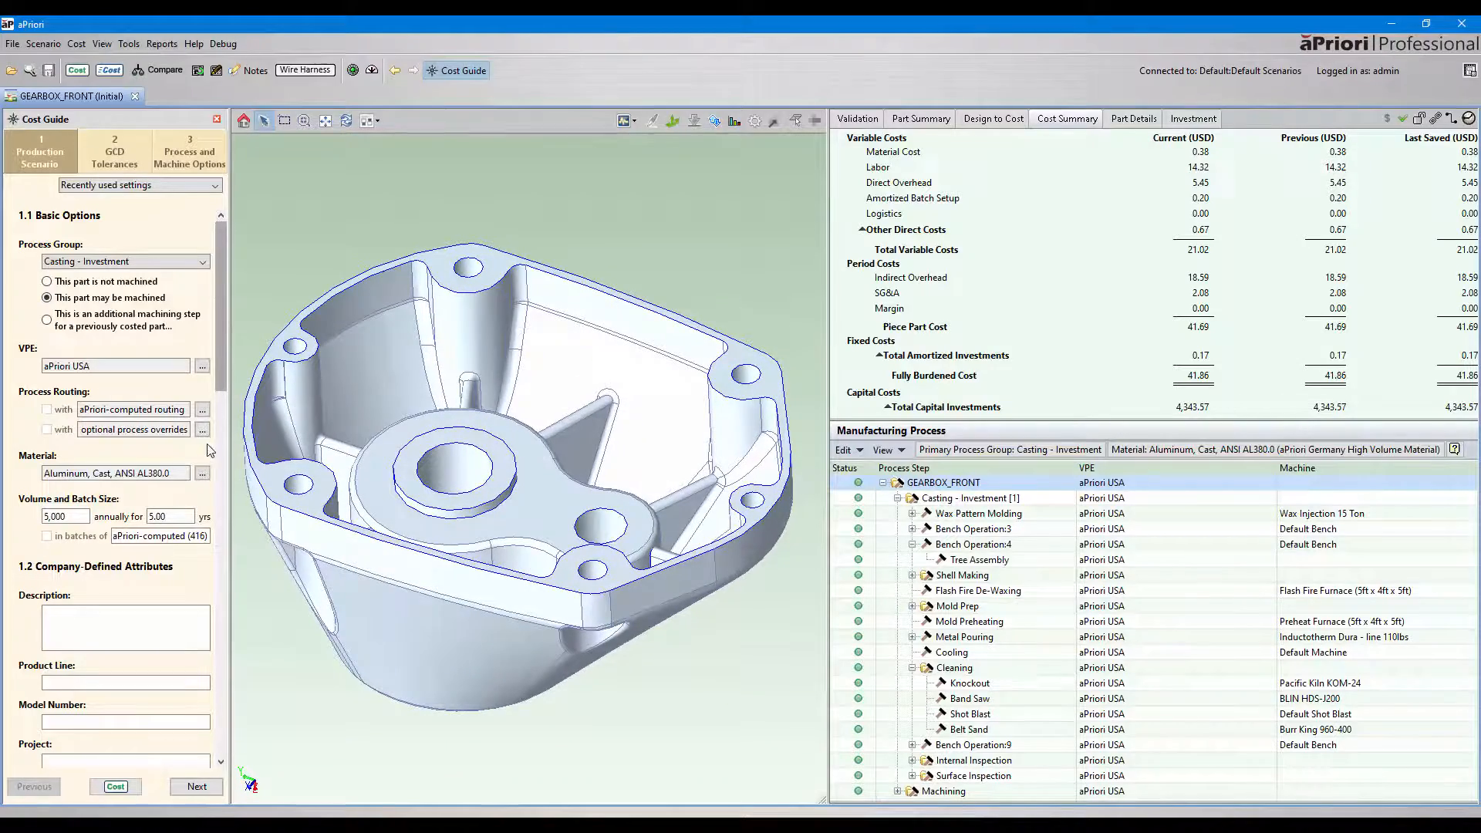
# Open Routing Selection for gearbox_front listing alternative investment-casting routings with costs.
pyautogui.click(202, 409)
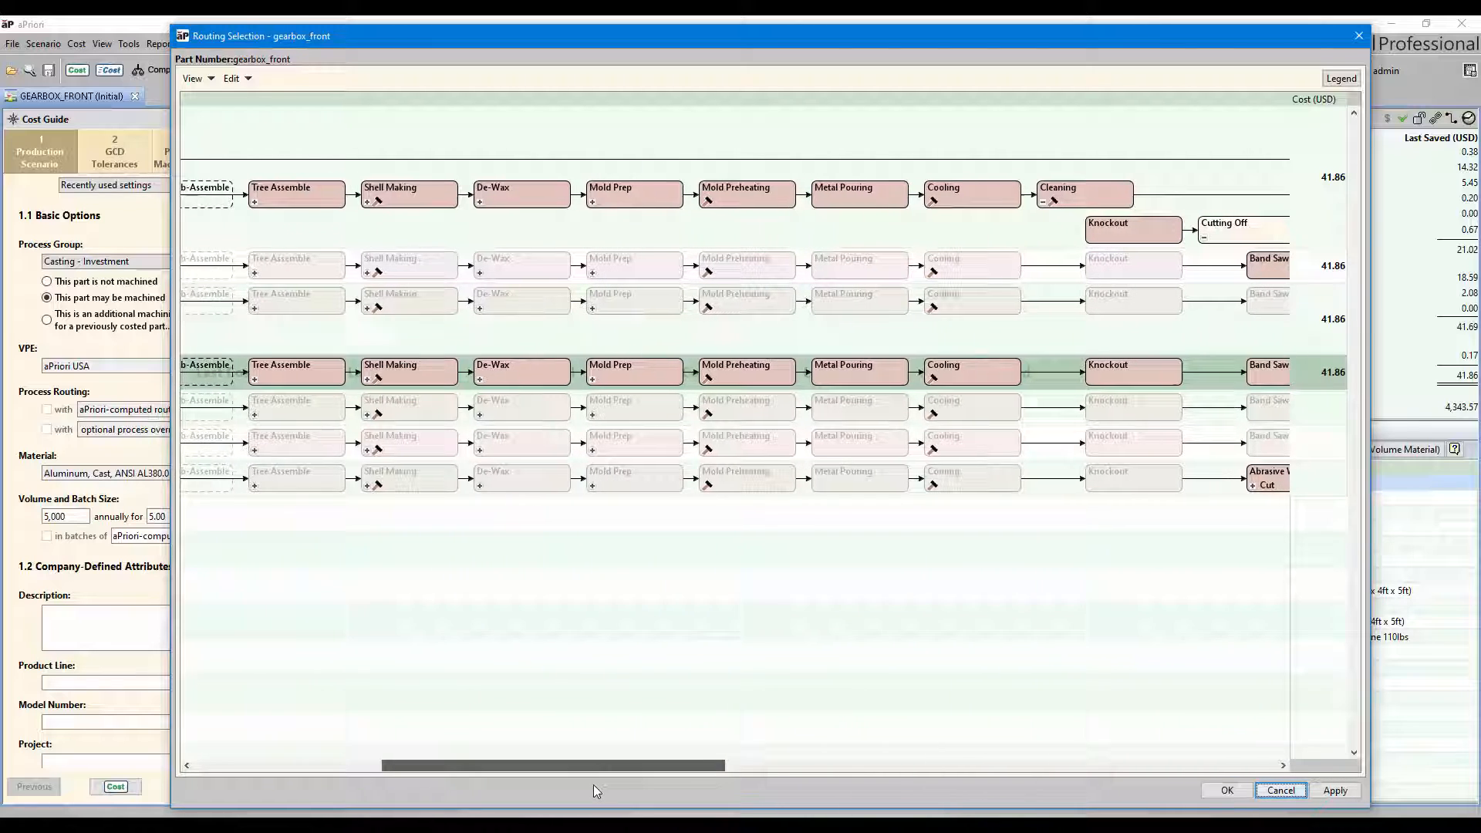
# Review the finishing steps of the routings, then cancel leaving cost at 41.86 USD.
pyautogui.hscroll(3)
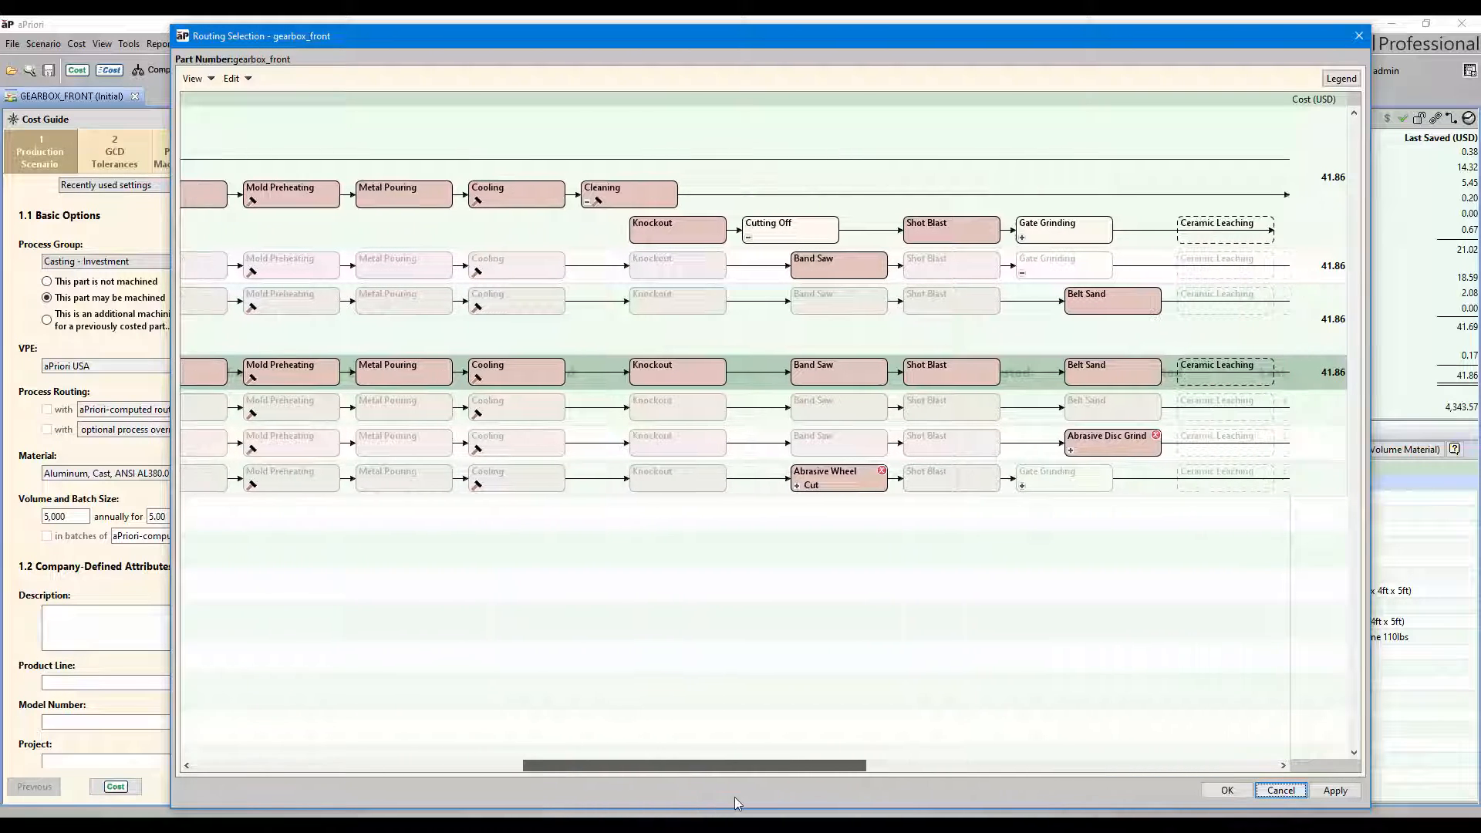
pyautogui.hscroll(3)
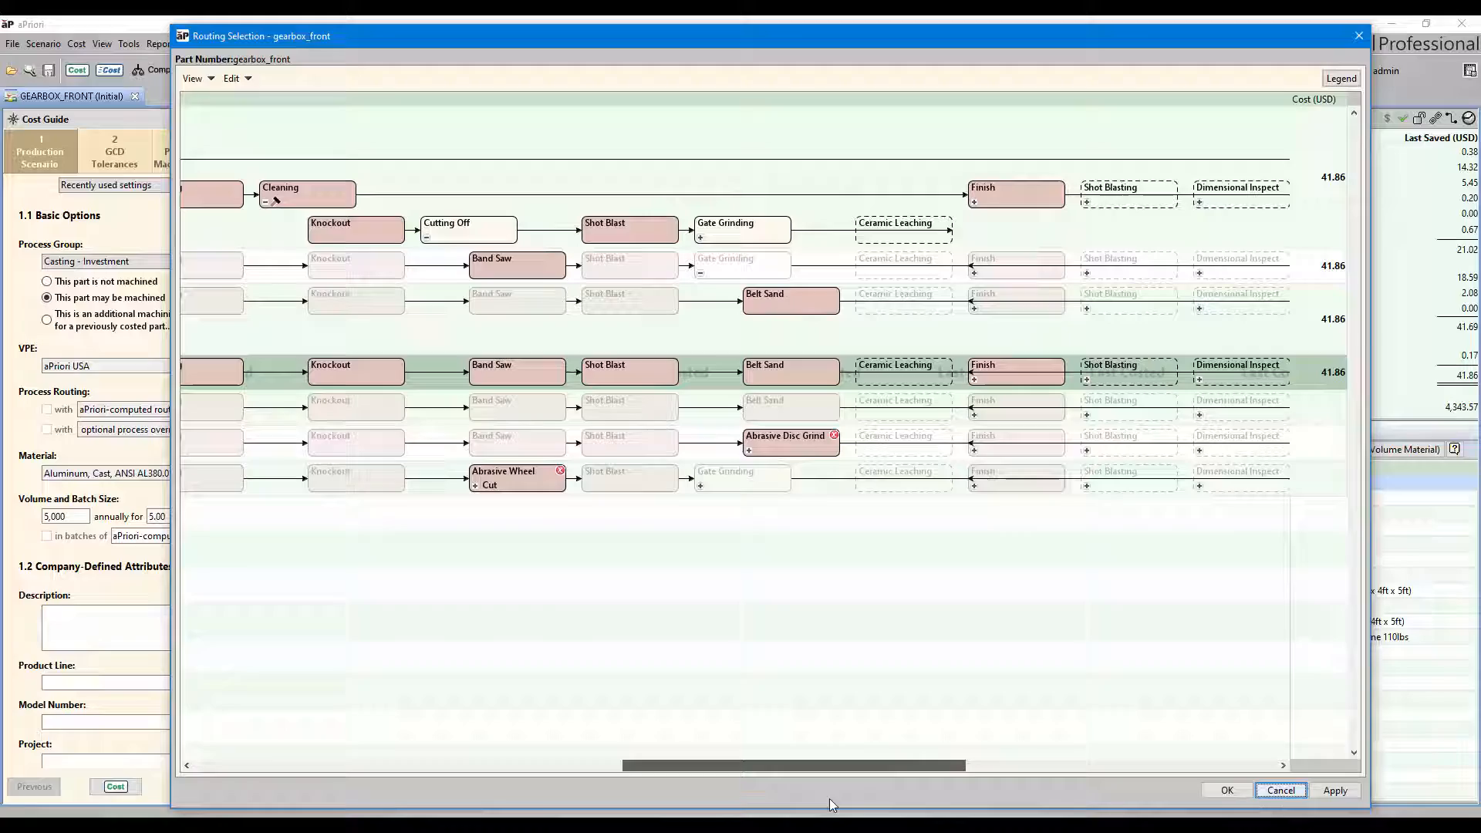
pyautogui.click(1226, 790)
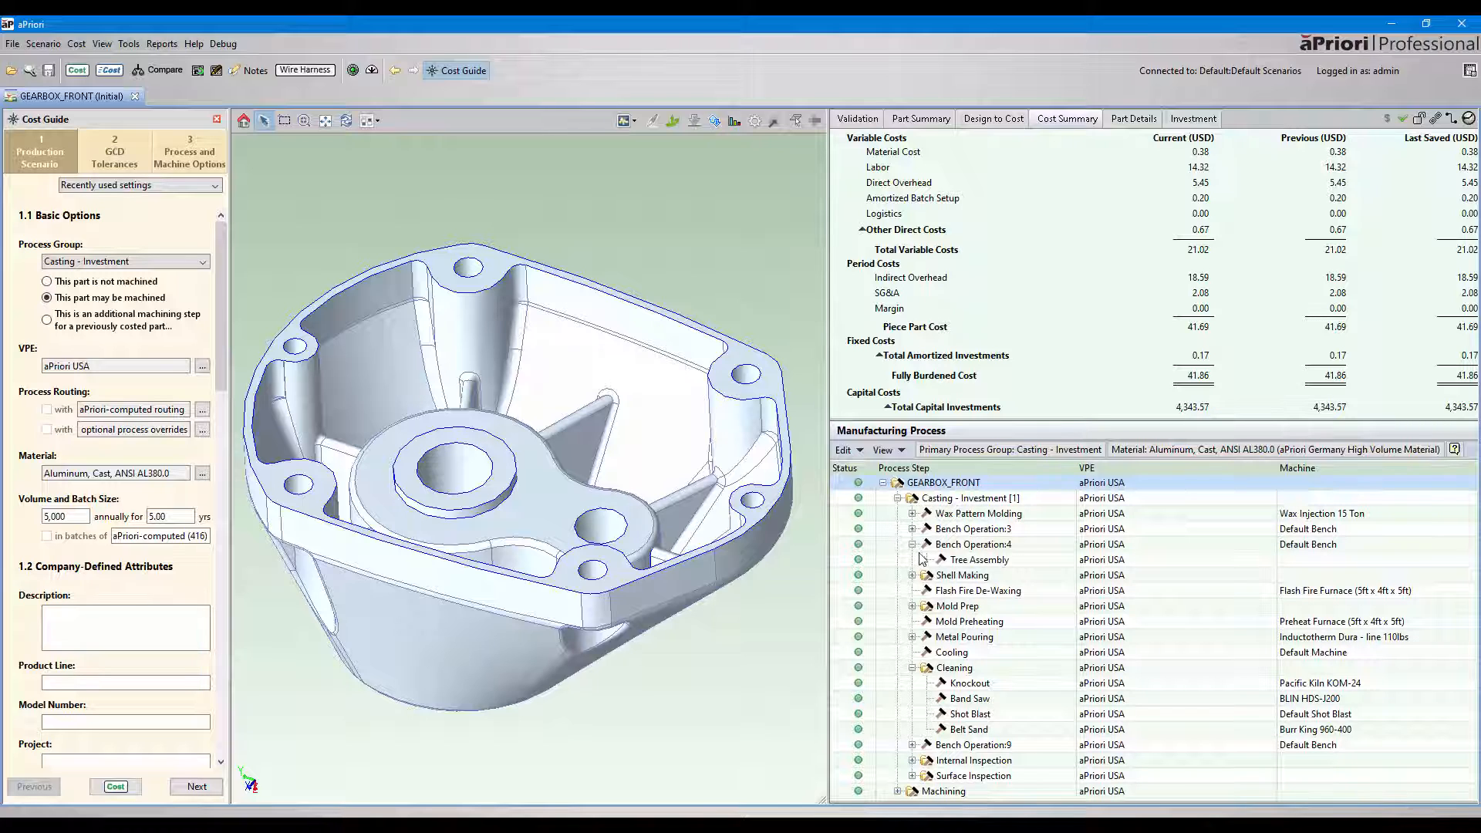
pyautogui.moveTo(989, 575)
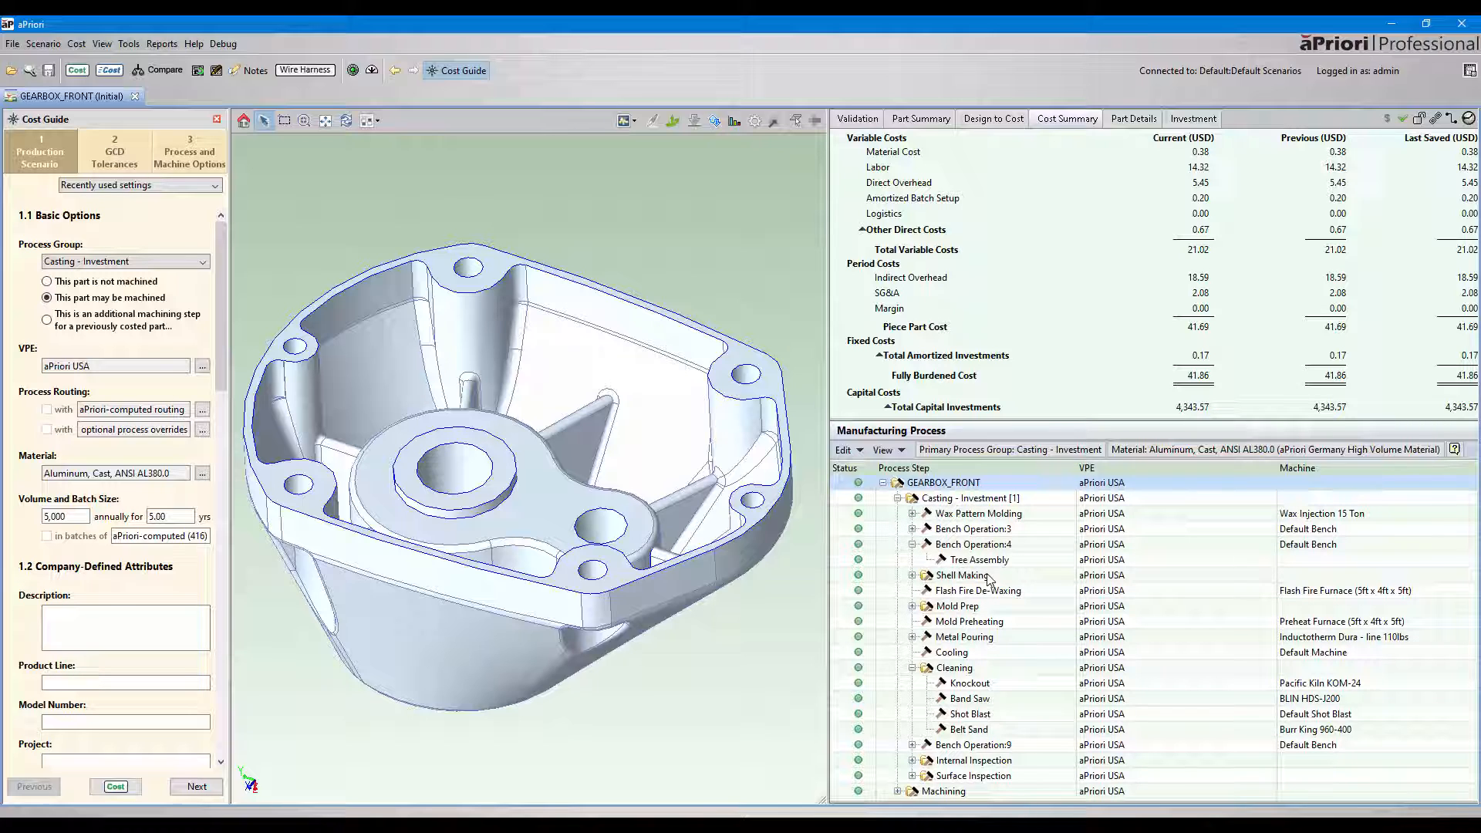
pyautogui.moveTo(987, 662)
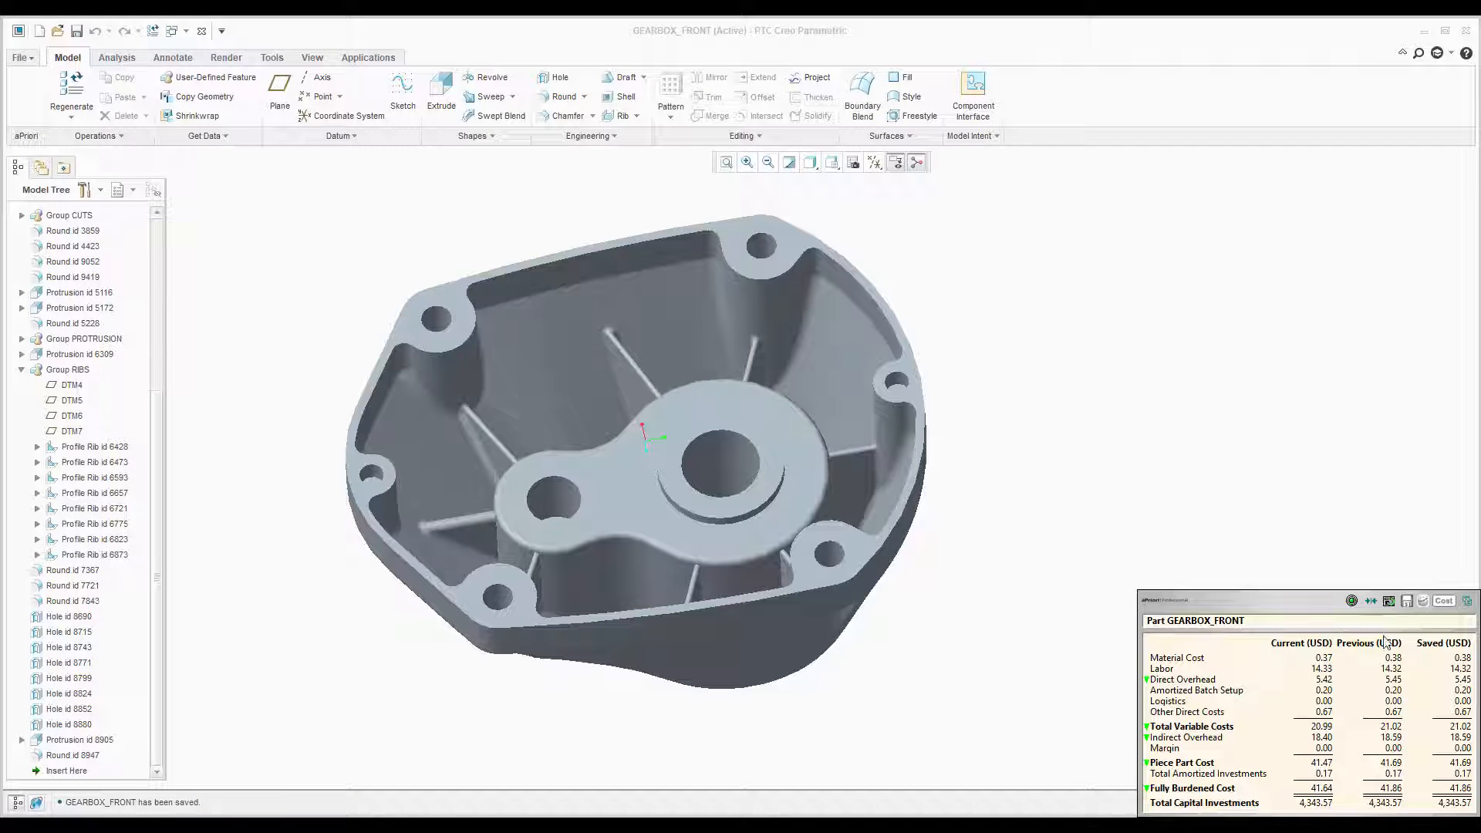
pyautogui.moveTo(1272, 800)
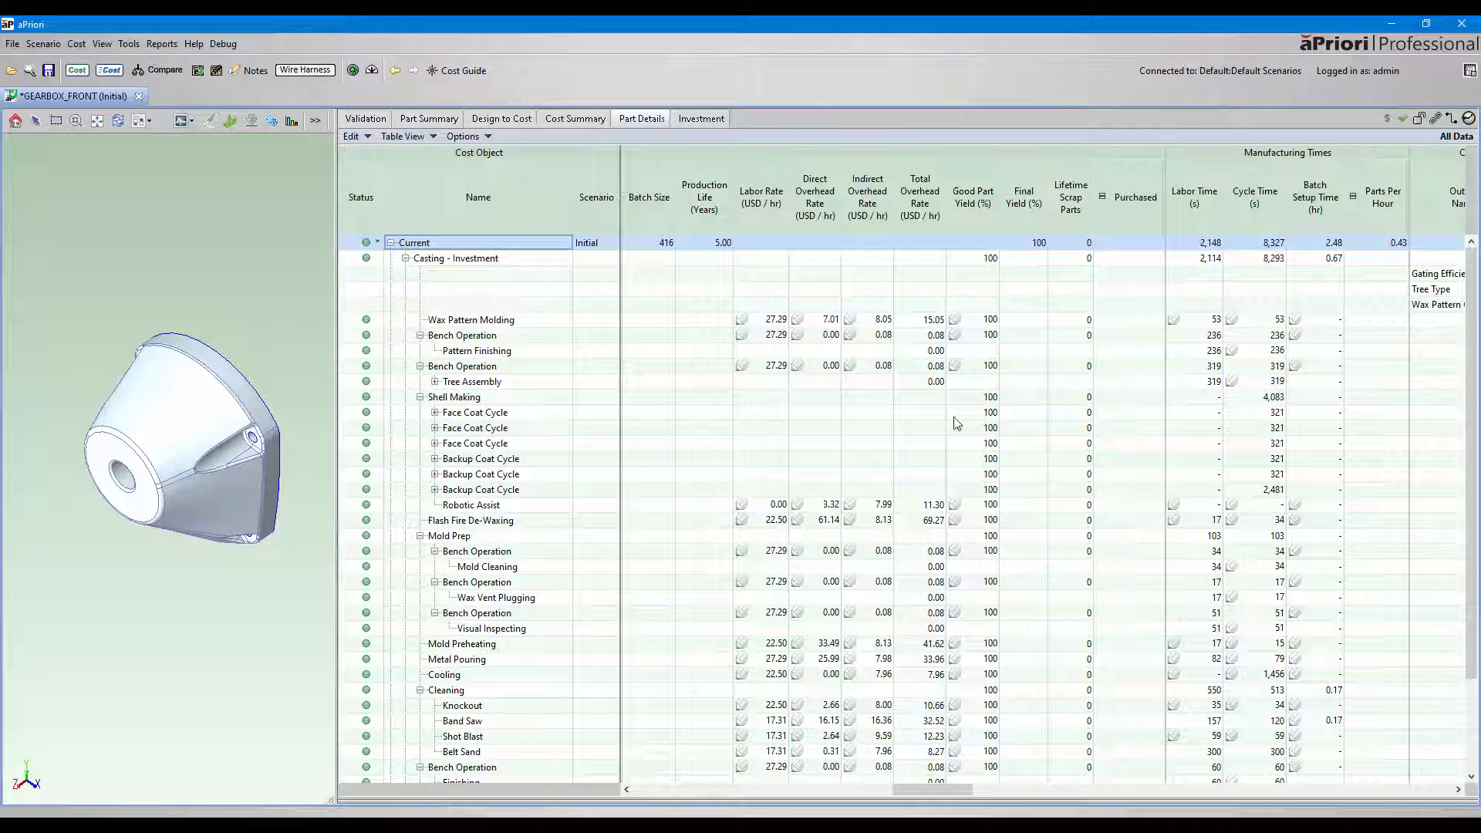
pyautogui.moveTo(1131, 544)
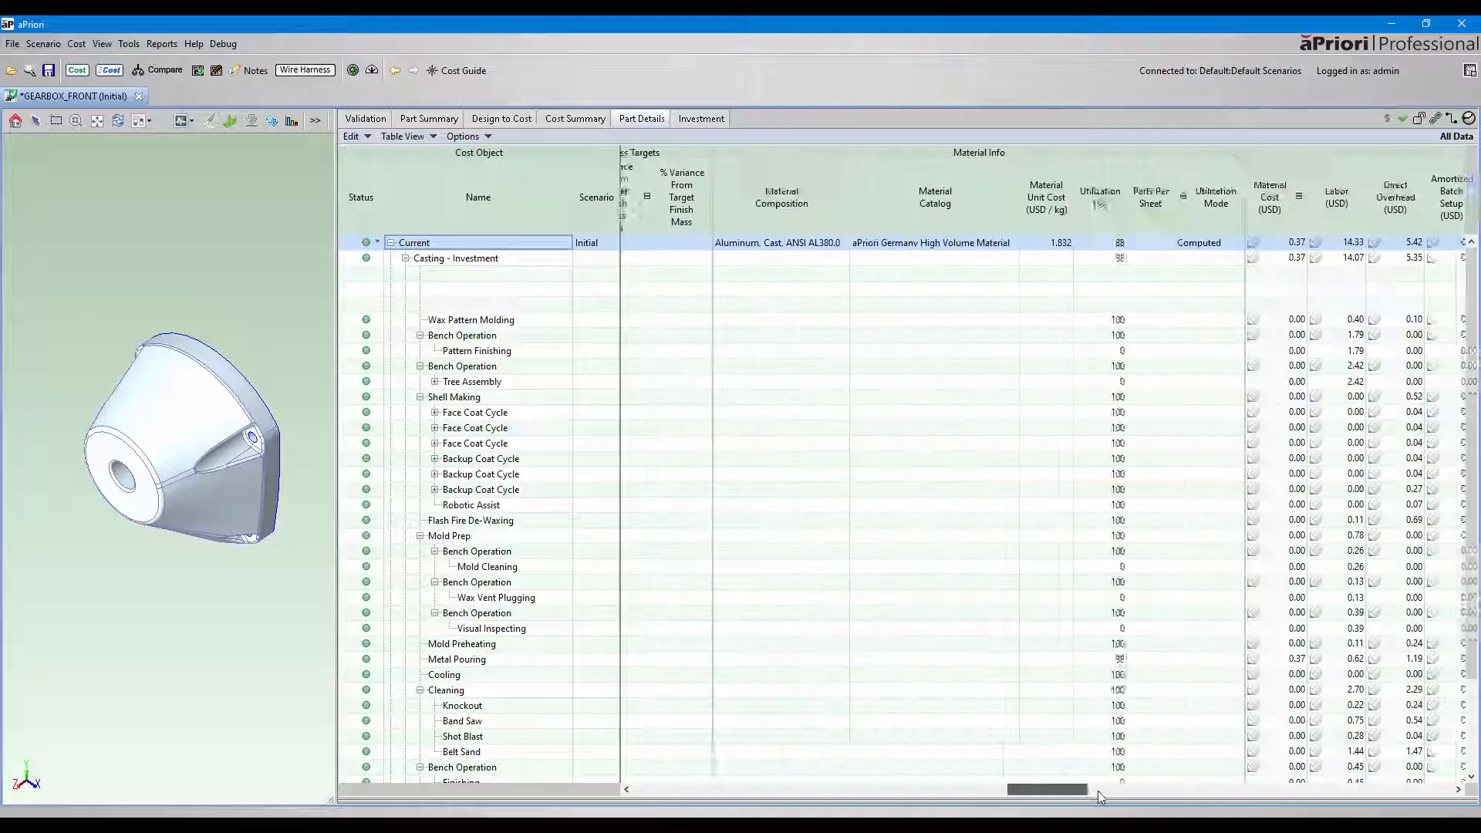
# Scroll the Part Details table to the Material Info and cost columns.
pyautogui.hscroll(3)
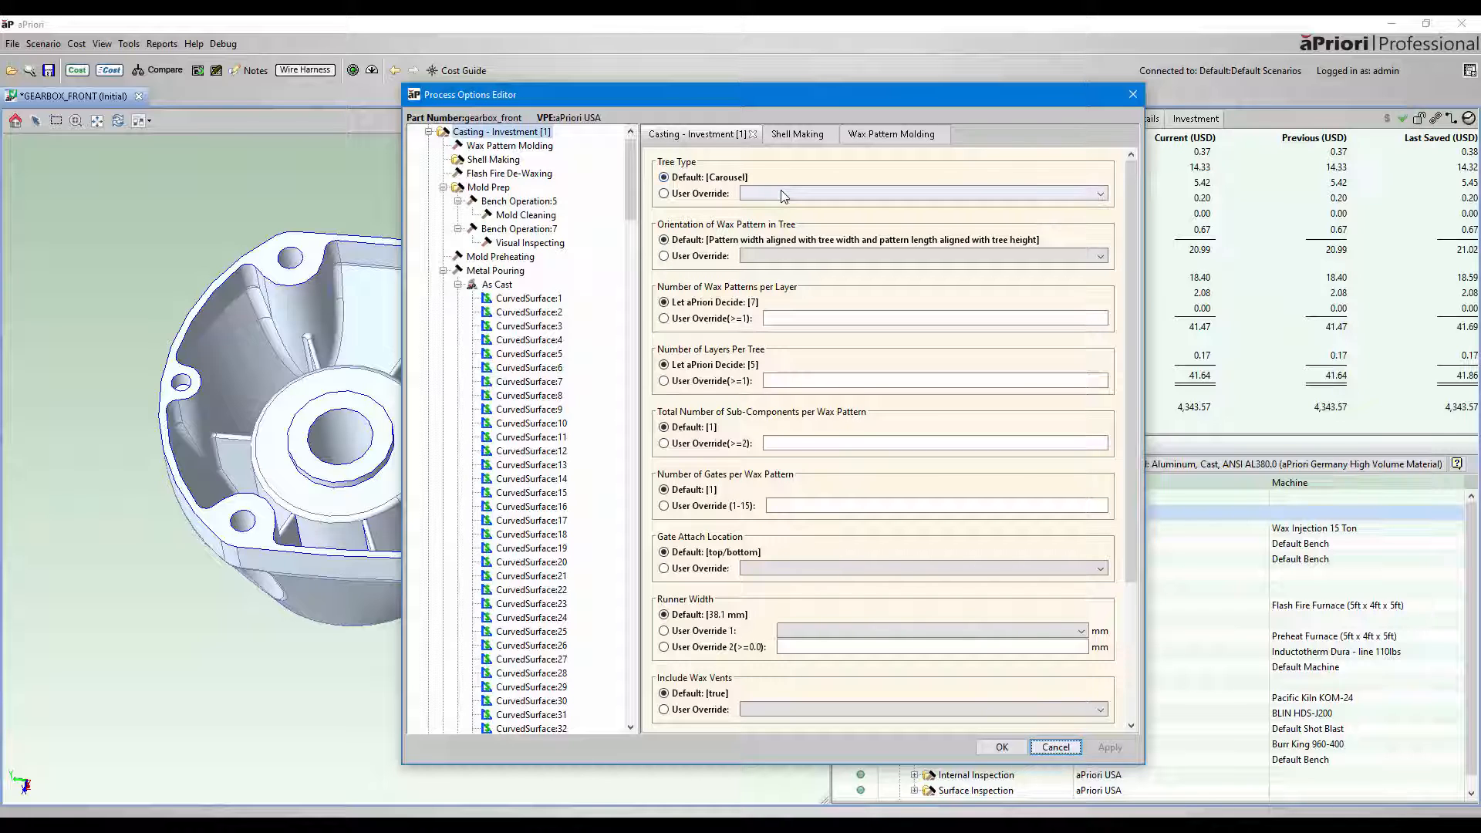
# Set Tree Type in the investment-casting process options to User Override.
pyautogui.click(663, 193)
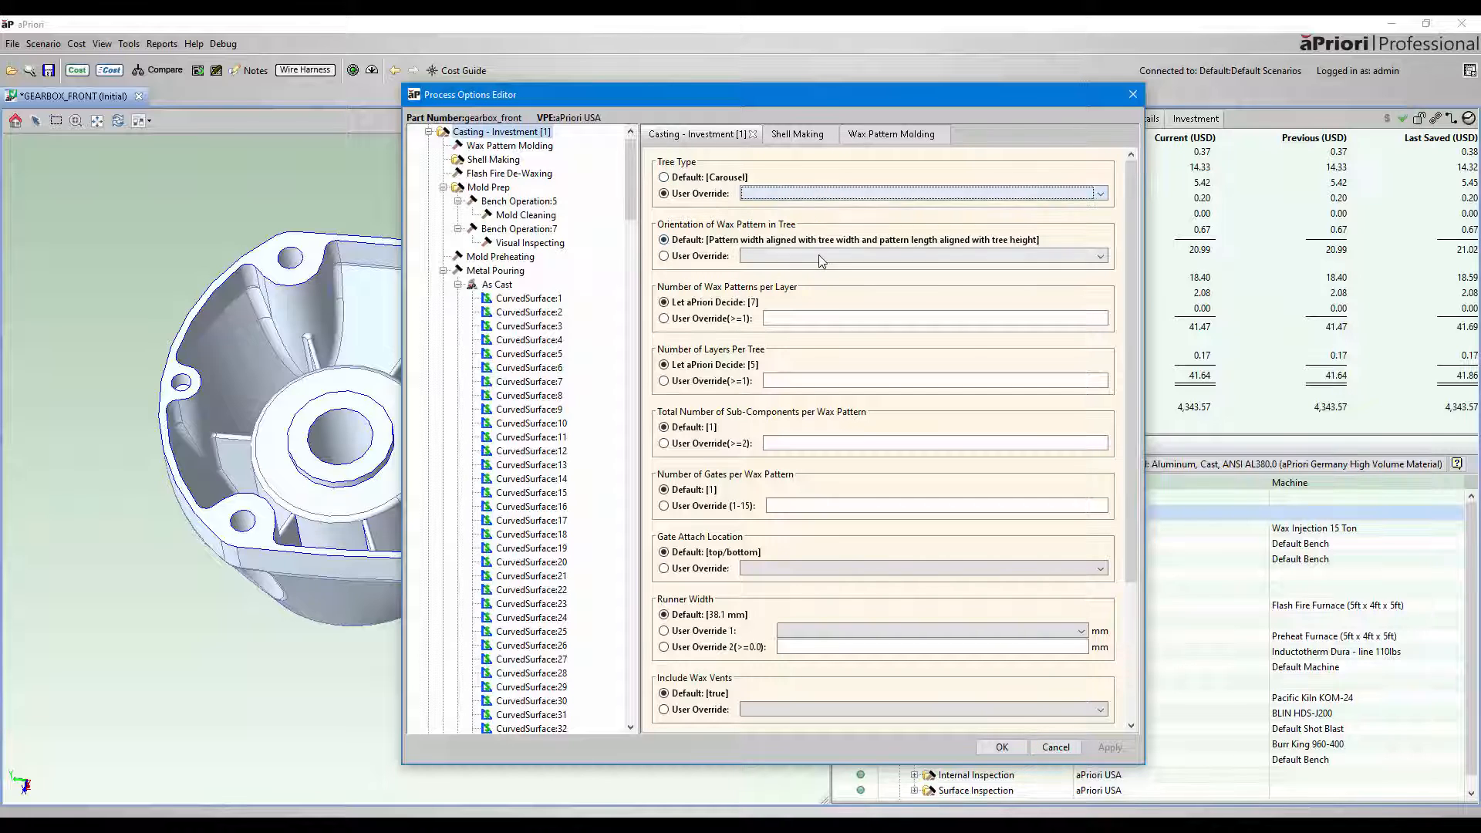